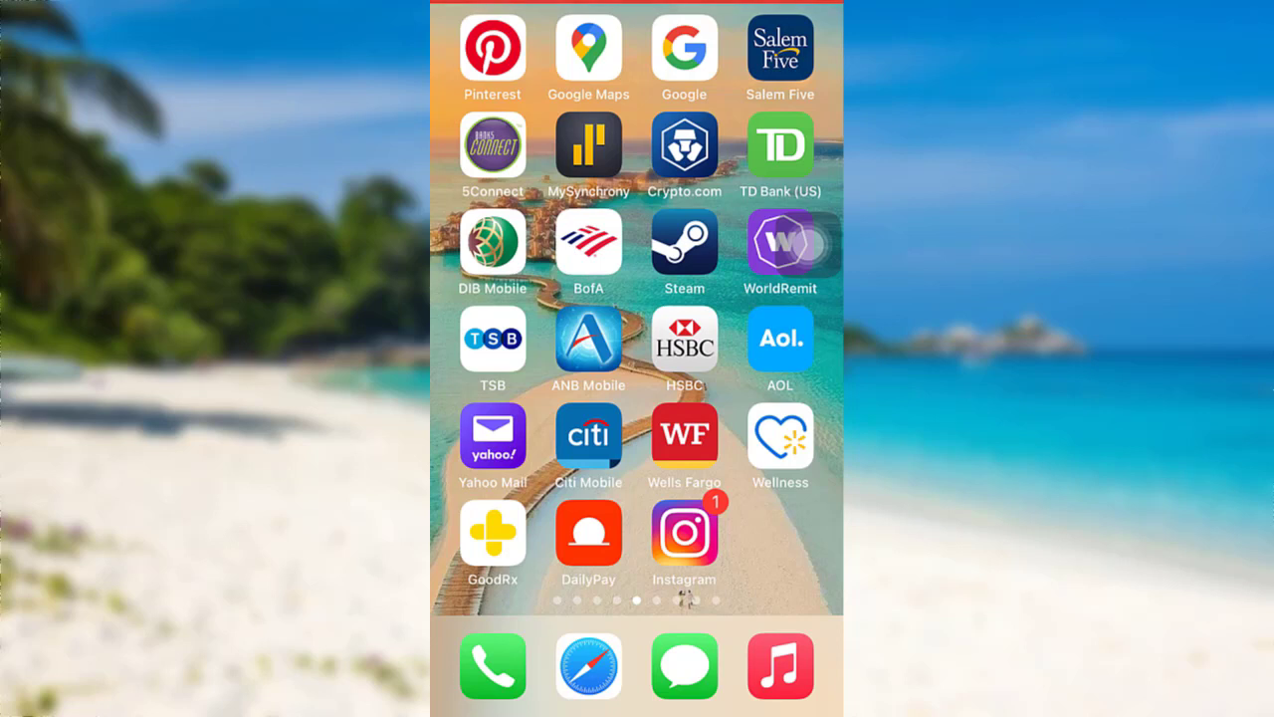
# Step: Launch DailyPay from the iPhone home screen to reach its log-in screen
pyautogui.click(587, 533)
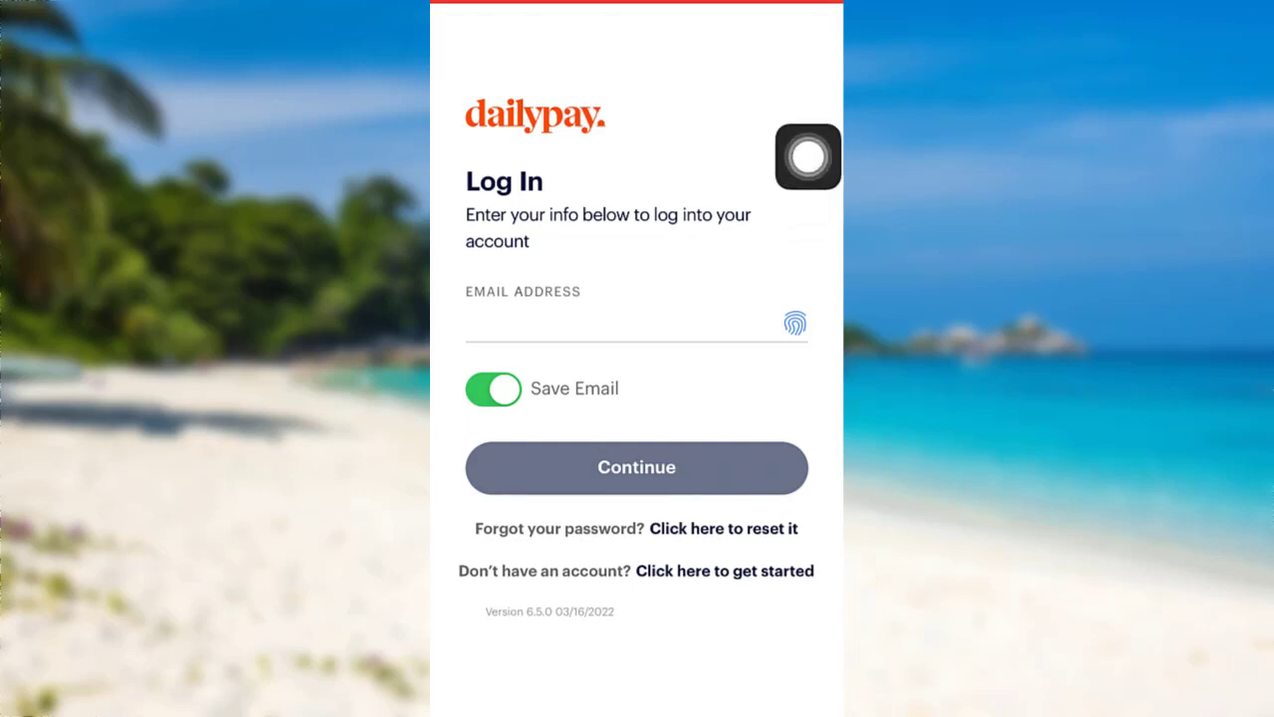
# Step: Focus the empty Email Address field so the keyboard appears
pyautogui.click(636, 323)
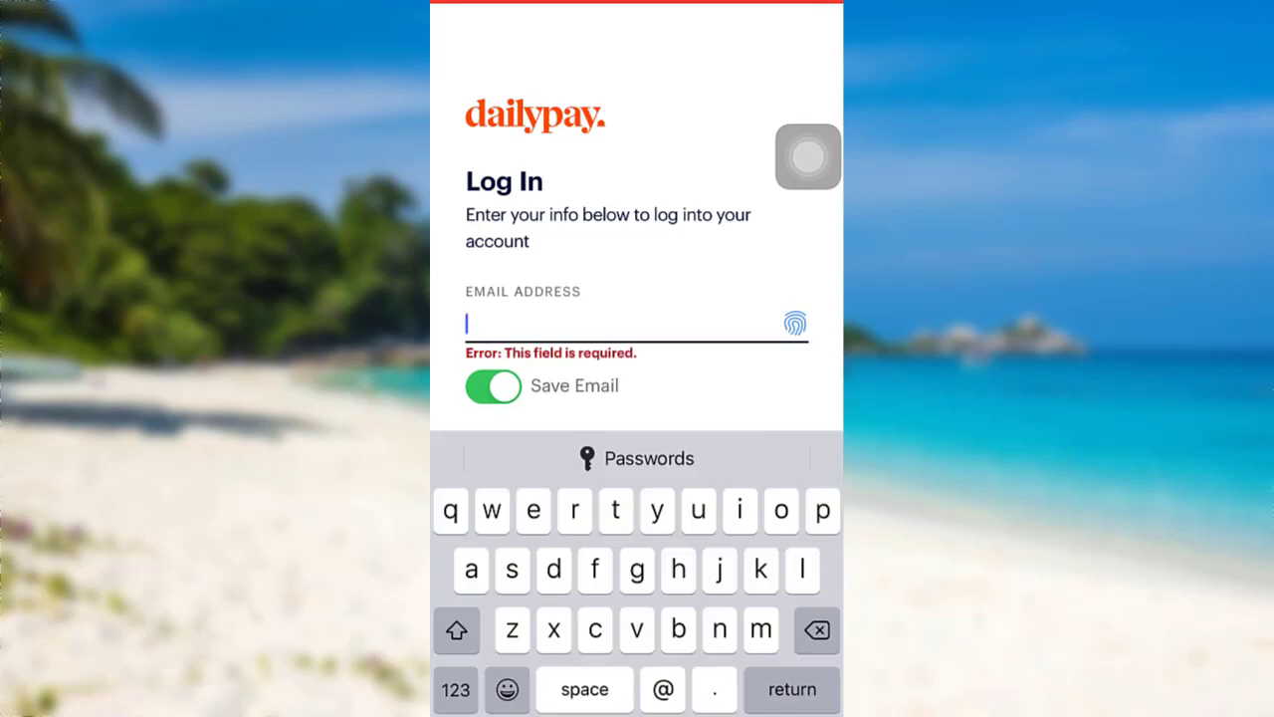